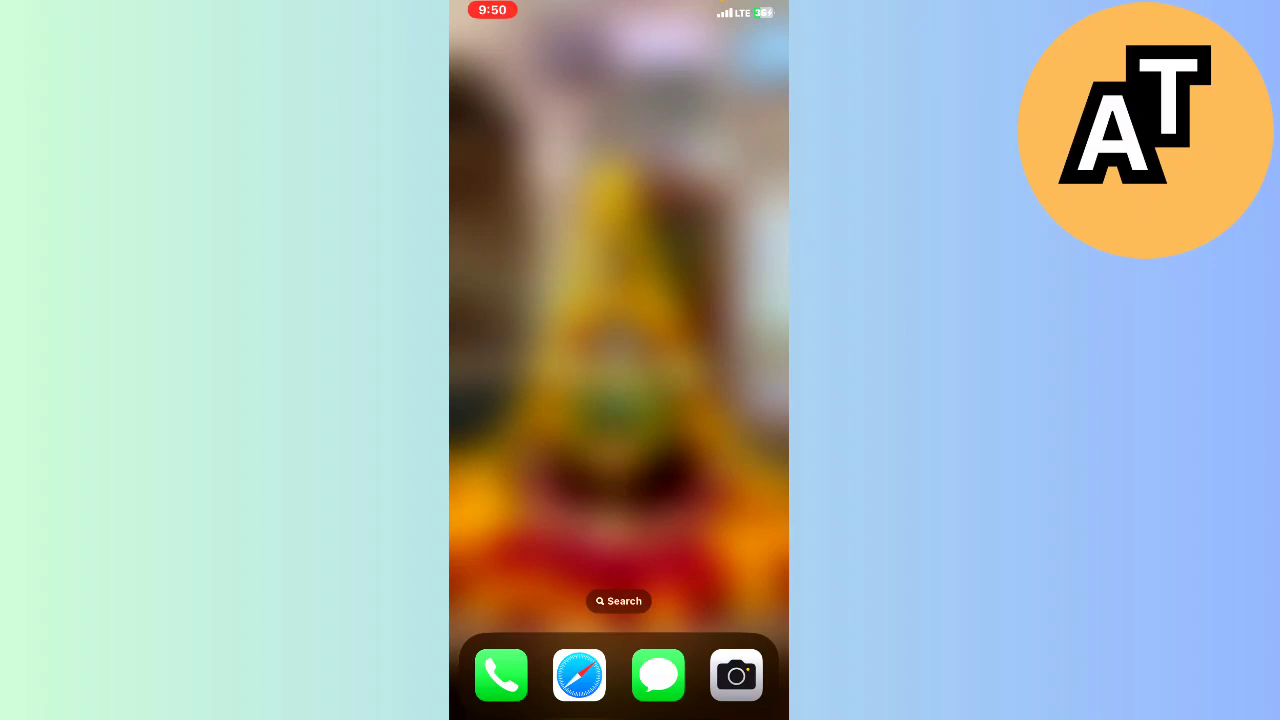
Bring up the home-screen Spotlight search listing App Store as the top result.
scroll("left", 3)
type("app")
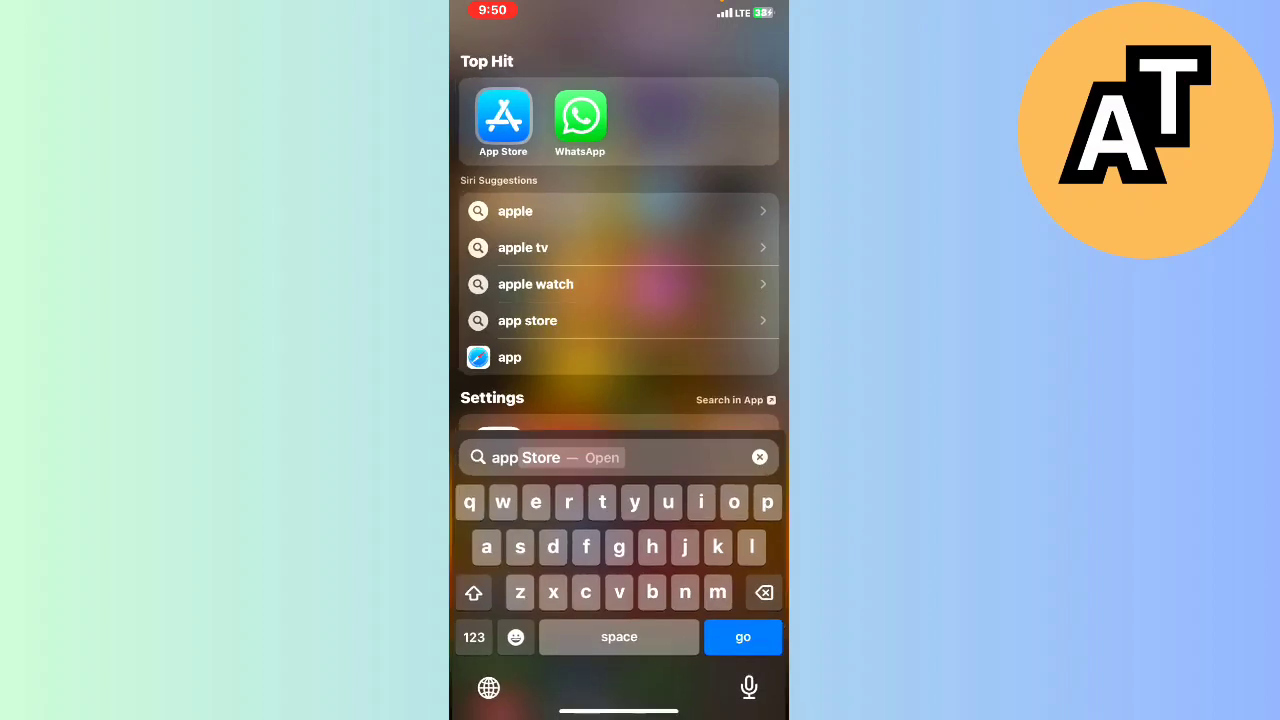
Clear the Spotlight search text and launch Chrome from Siri Suggestions.
left_click(760, 456)
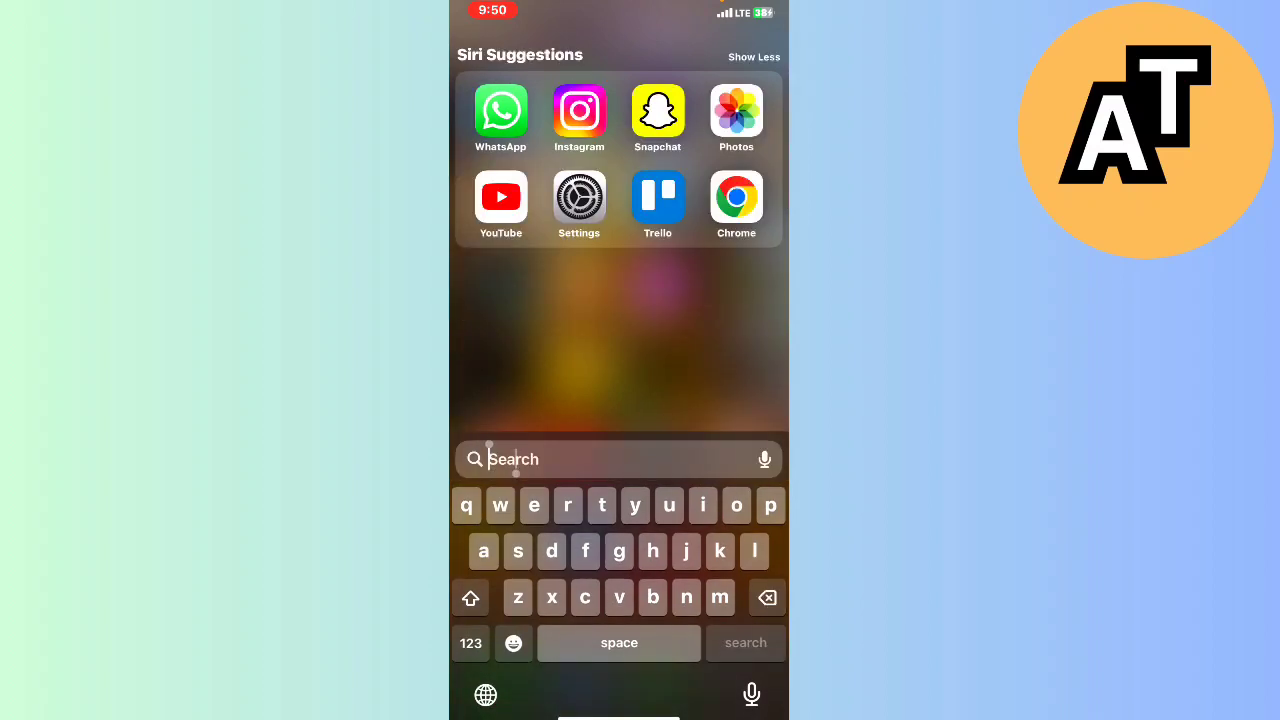
left_click(736, 198)
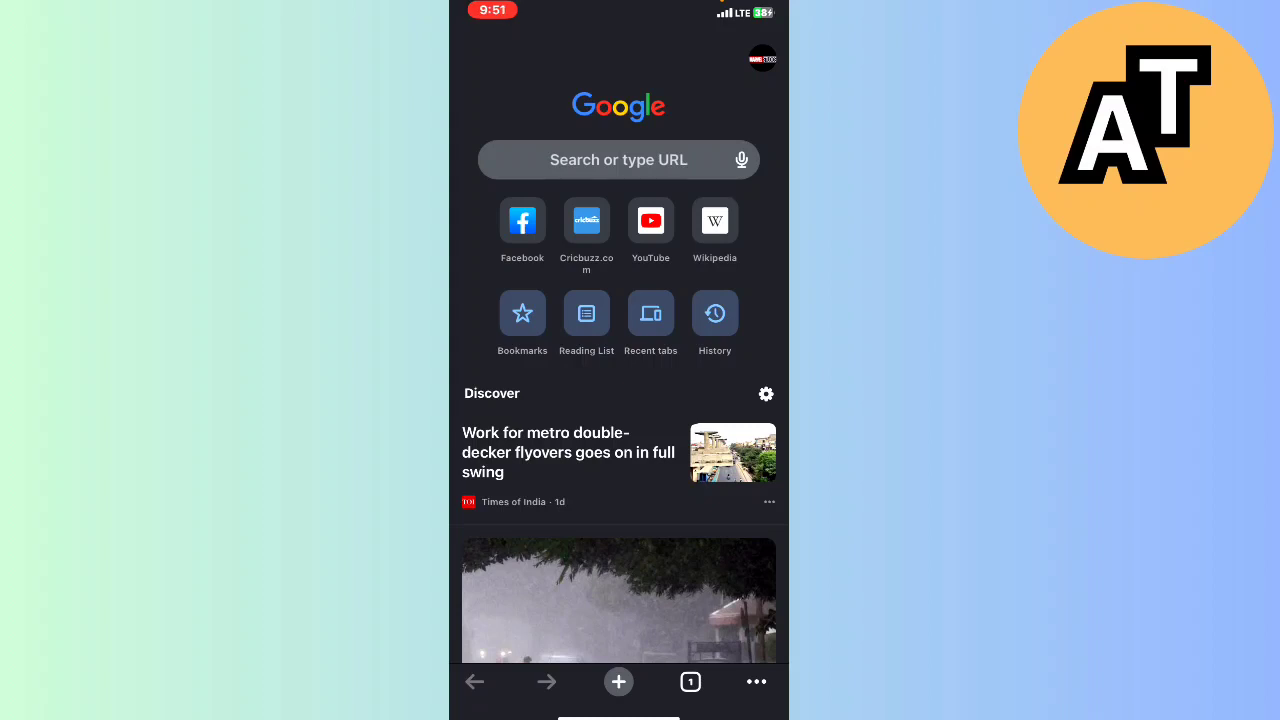
Clear Chrome's browsing data from the ⋯ browser actions menu.
left_click(756, 680)
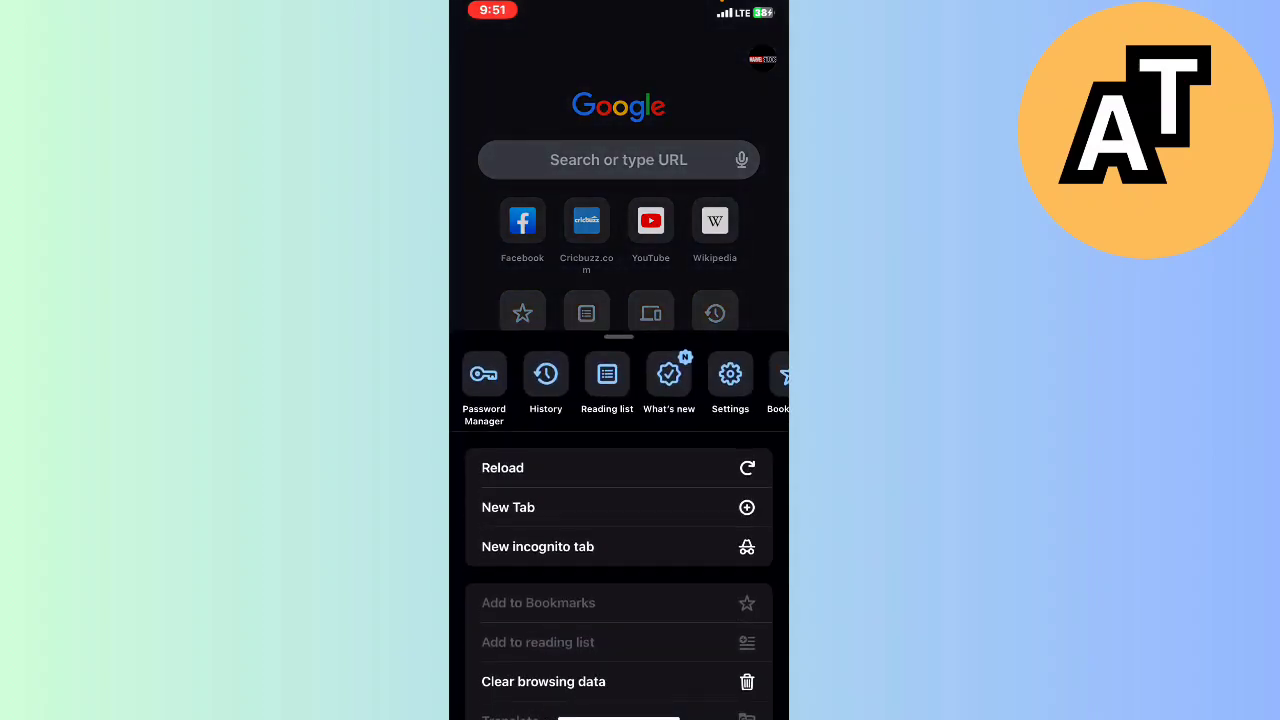
left_click(544, 374)
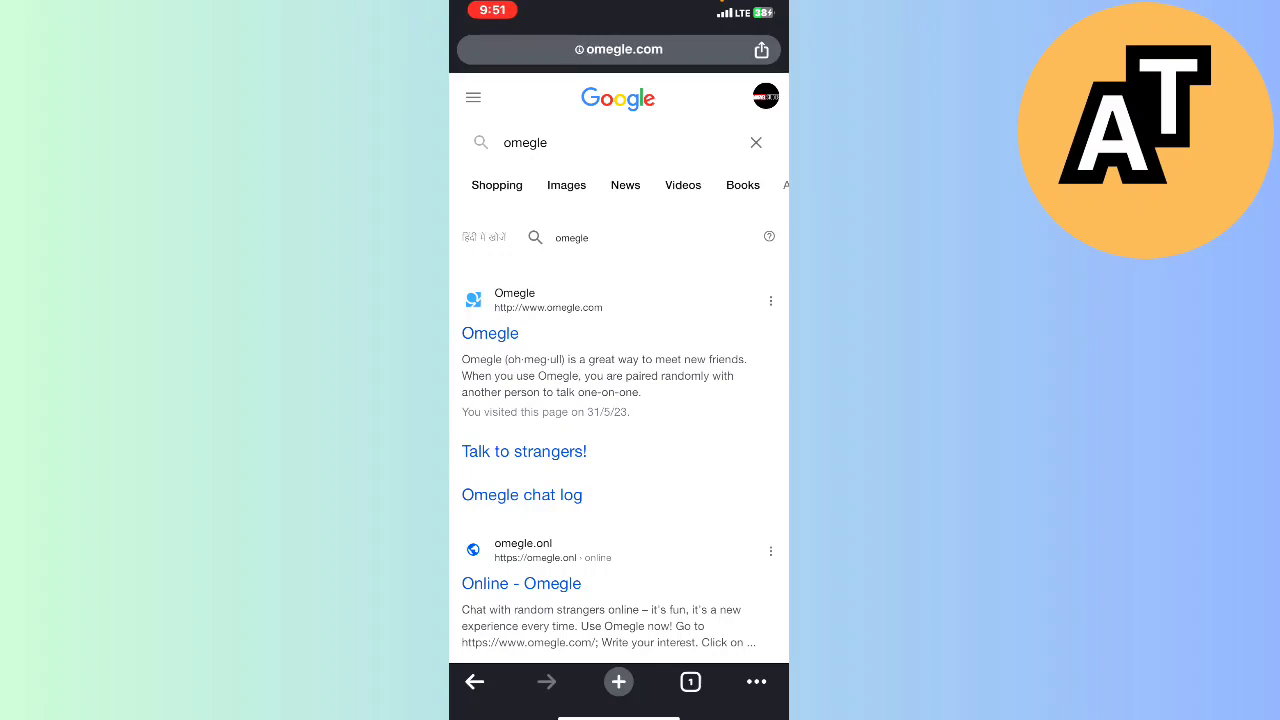
Acknowledge Omegle's age restriction and terms, then Confirm & continue to the robot check.
left_click(490, 332)
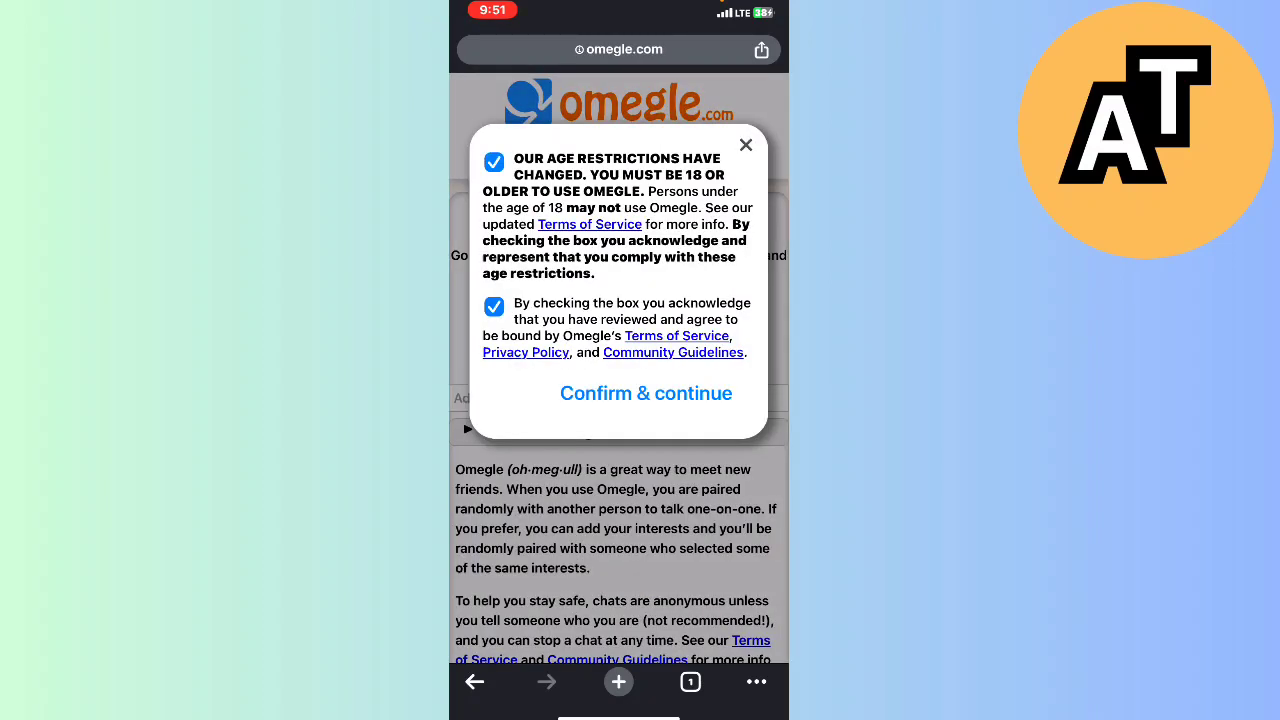
left_click(646, 392)
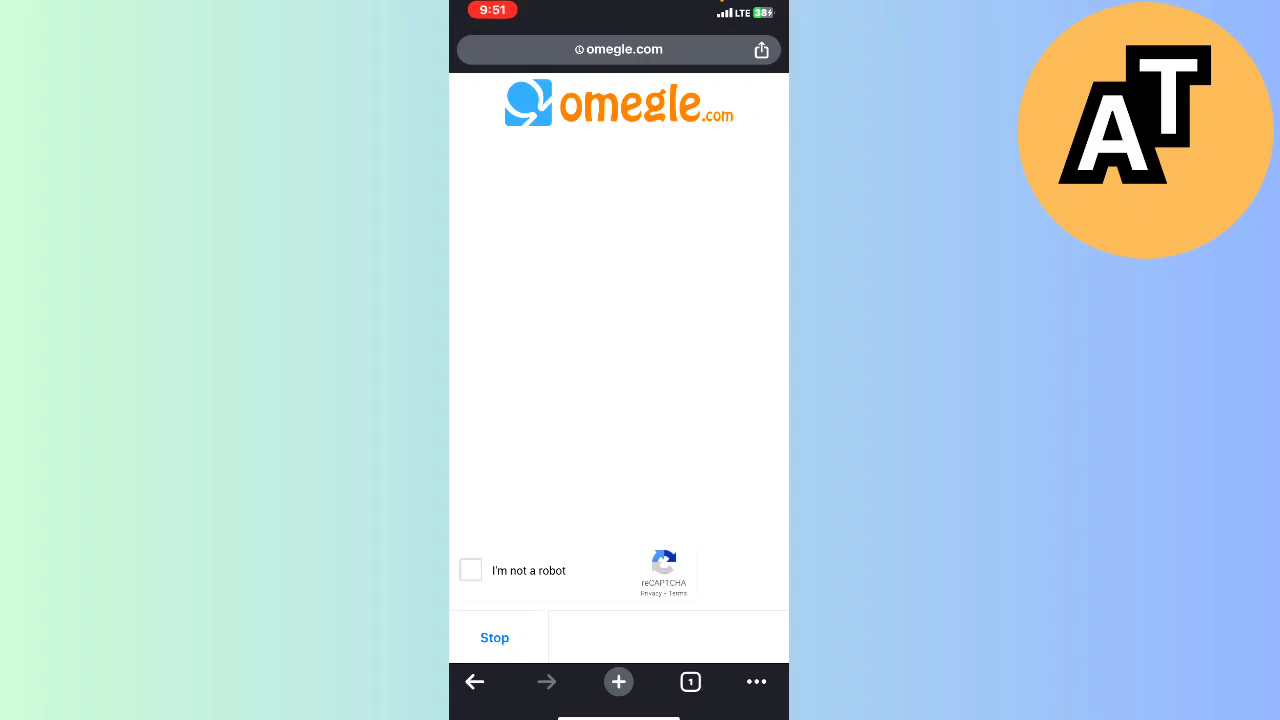